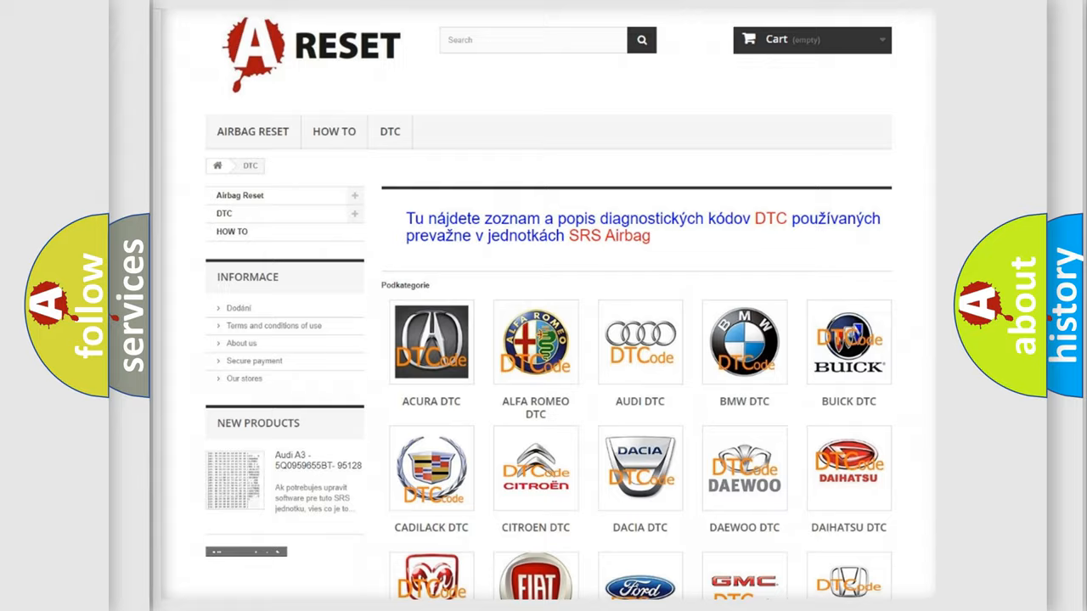
Step: Scroll down the DTC catalog to the Chevrolet code P1A8B:11 definition
scroll(down, 3)
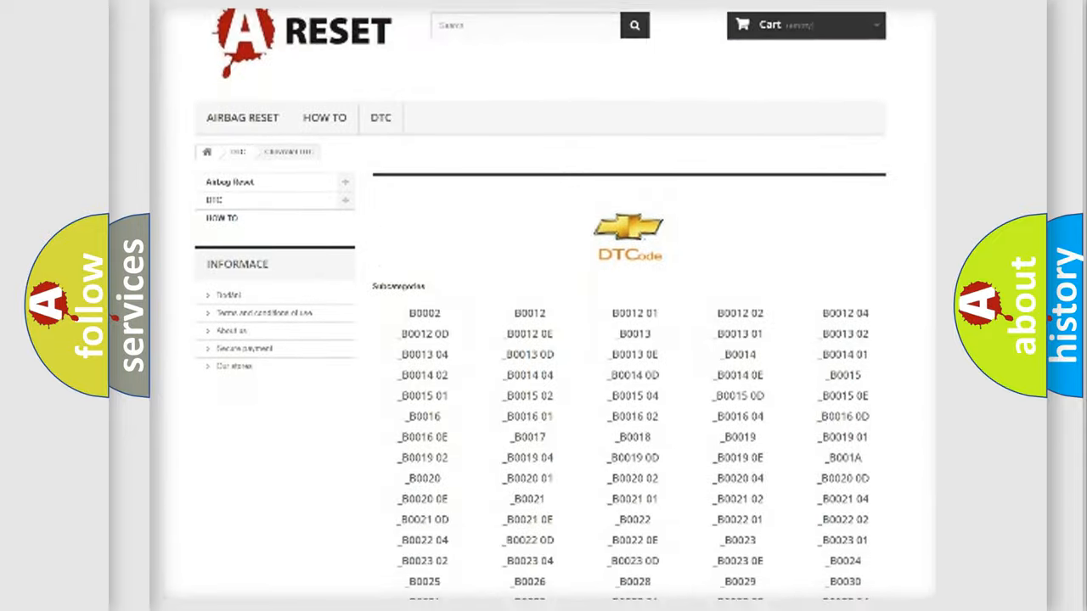
scroll(down, 3)
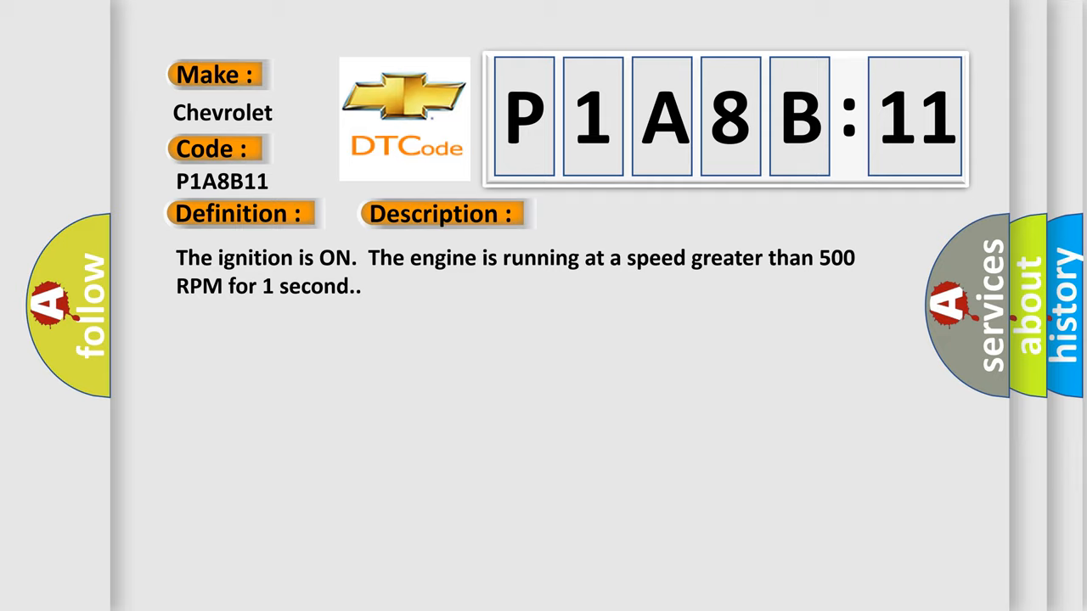
Step: Reveal the Cause section listing intermittent connections, wiring repairs and circuit short to ground
click(624, 213)
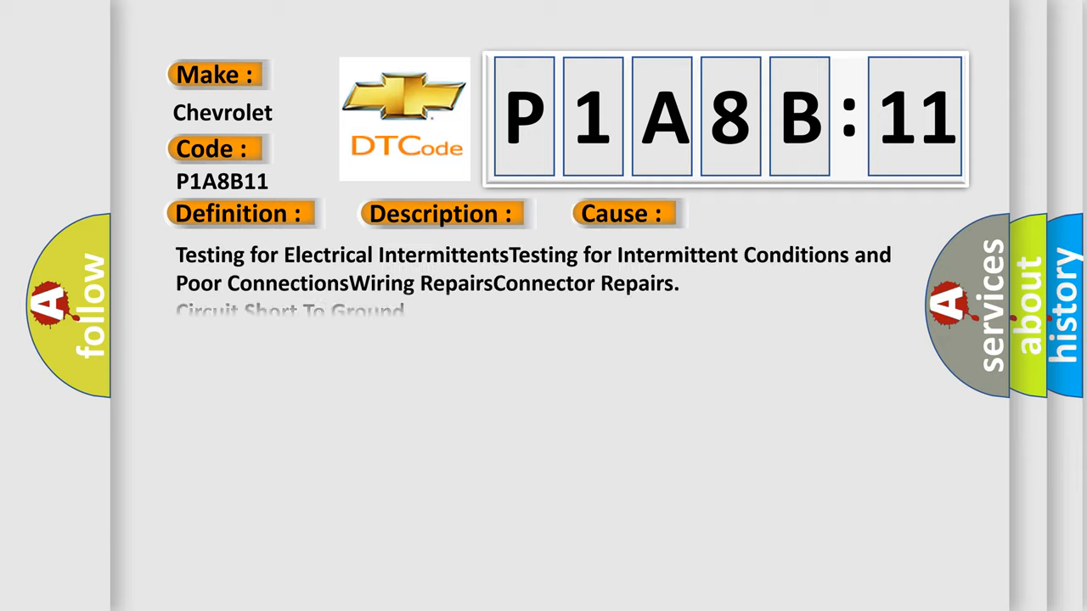